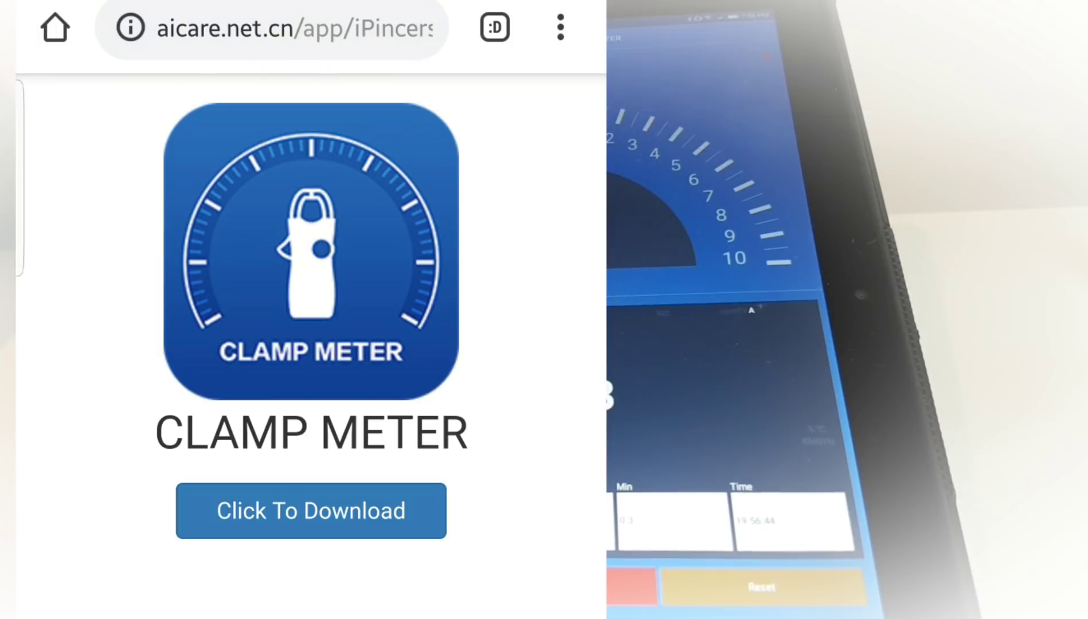
# Download the Intelligent Clamp Meter app from the aicare.net.cn page and install it
pyautogui.click(310, 511)
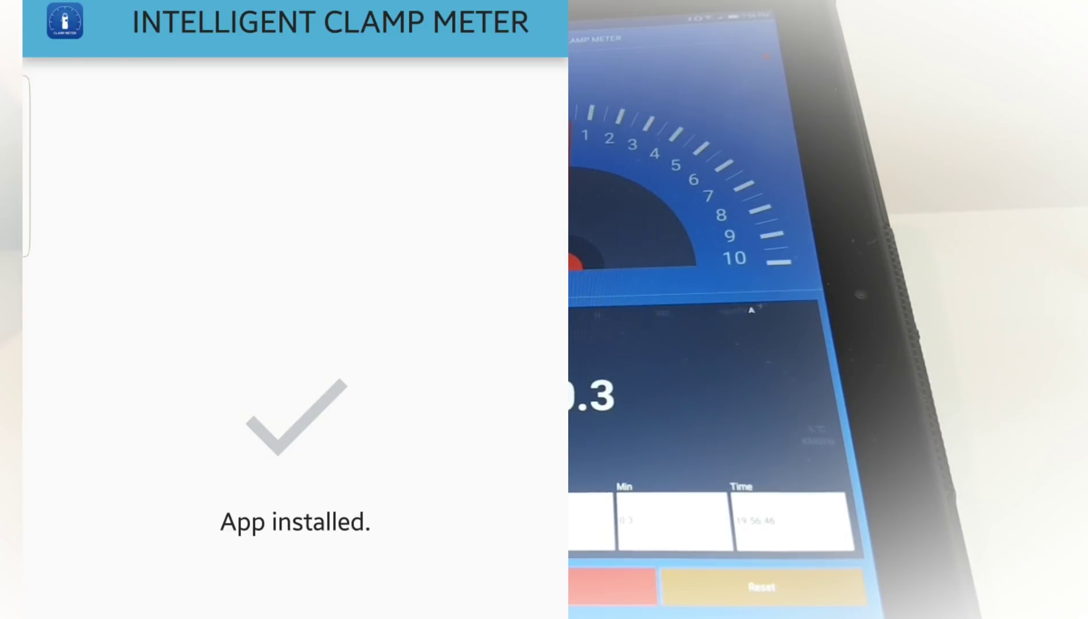